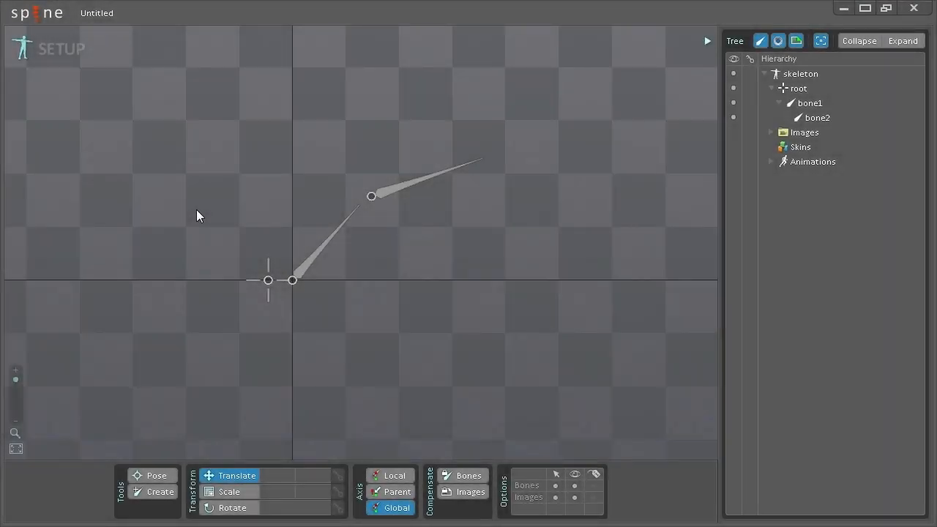
mouse_move(184, 255)
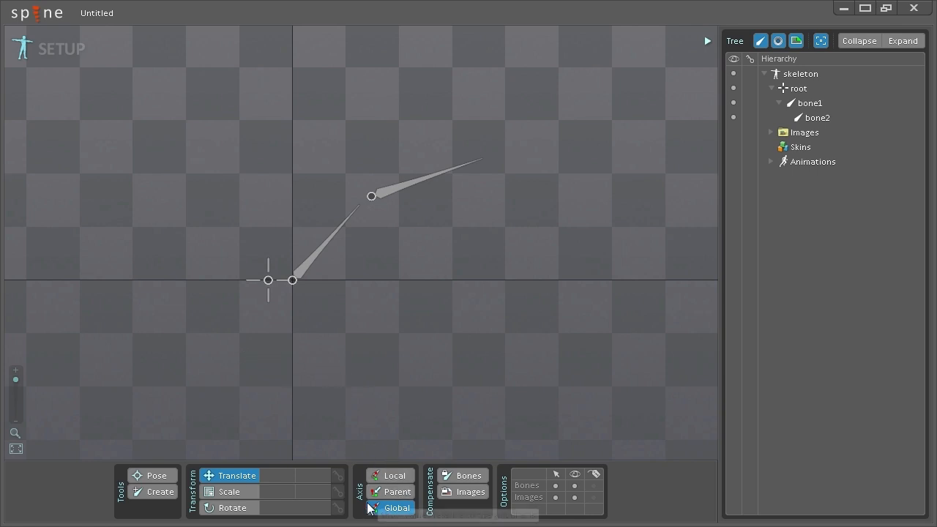
mouse_move(236, 474)
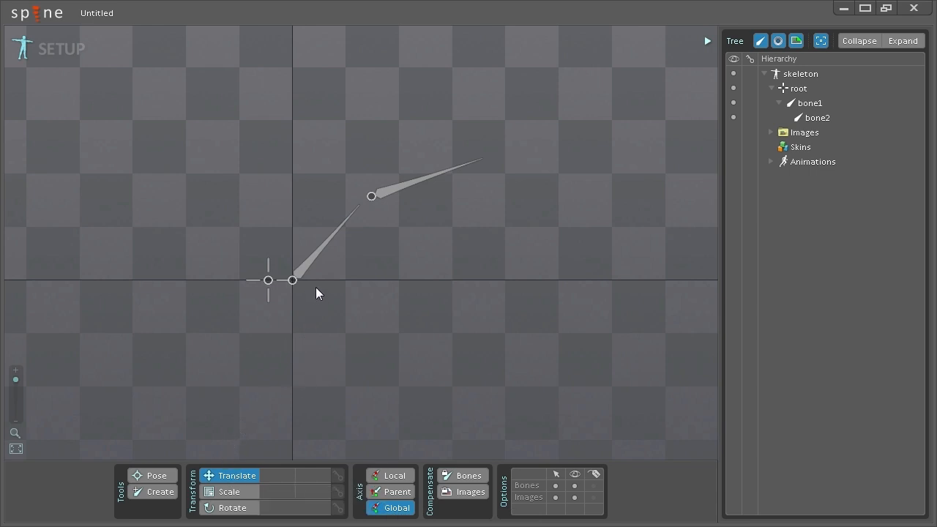
mouse_move(313, 284)
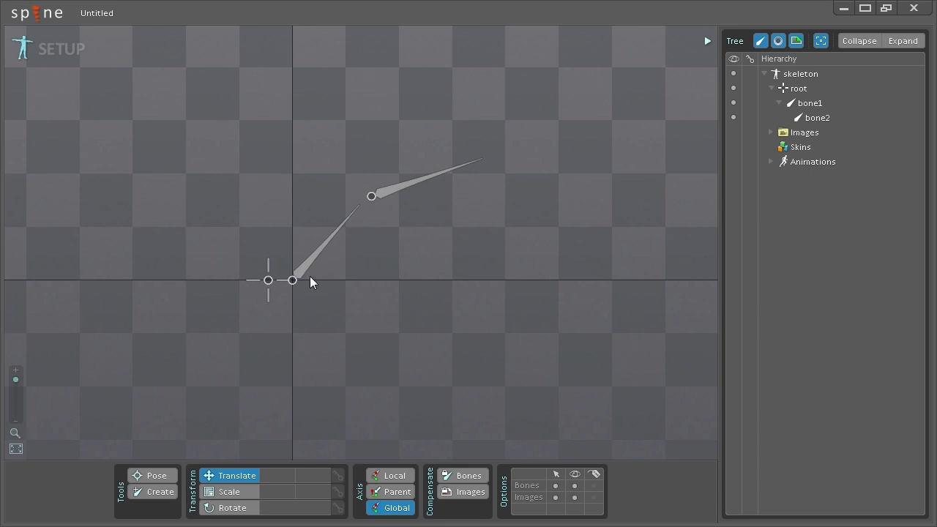
- Select bone1 in the viewport, showing translation 0.0, 0.0 and rotation 40.37
click(314, 275)
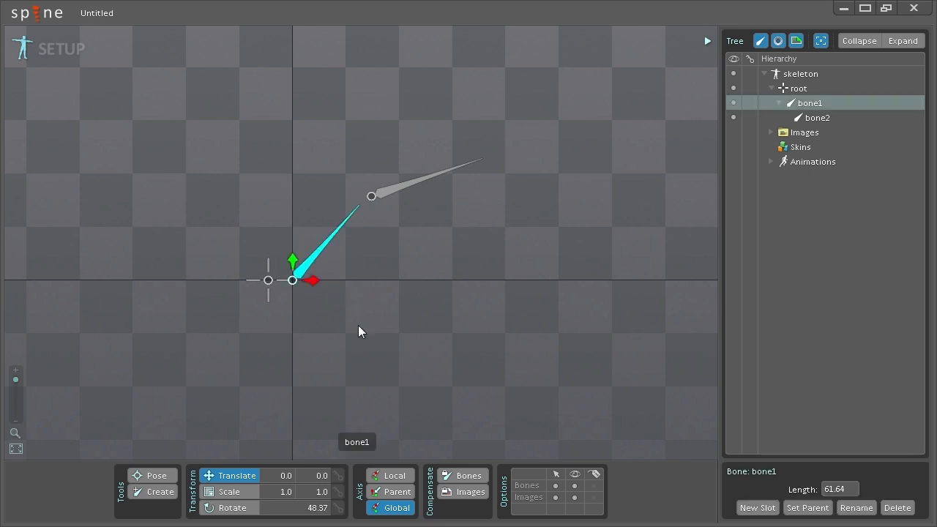
mouse_move(320, 446)
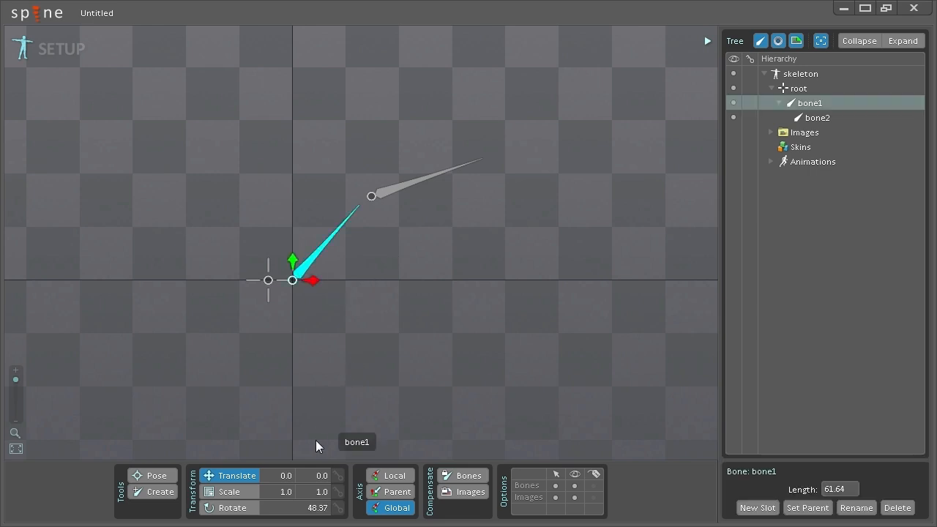
mouse_move(296, 388)
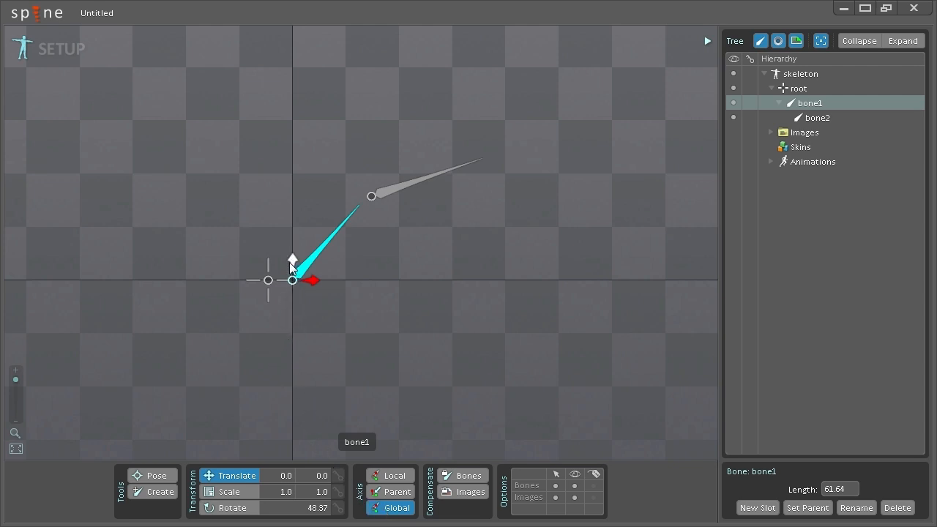
mouse_move(292, 262)
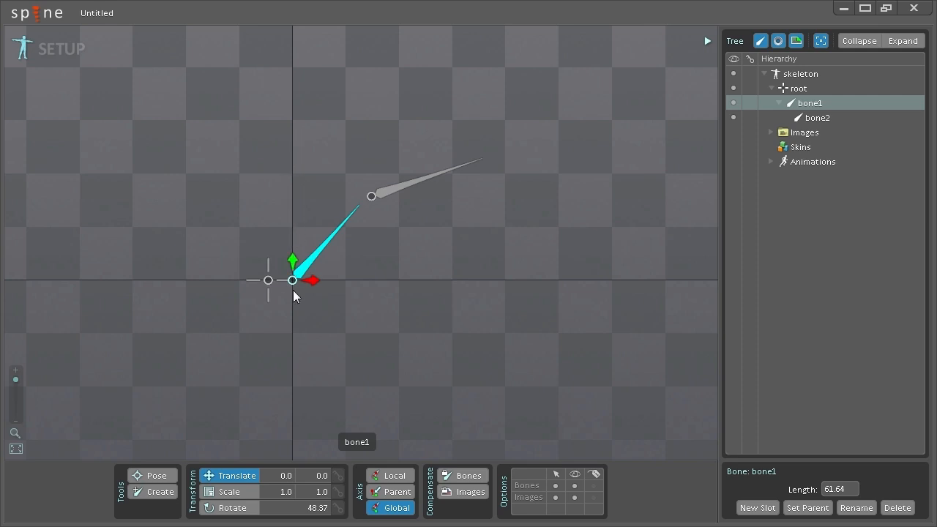
mouse_move(314, 286)
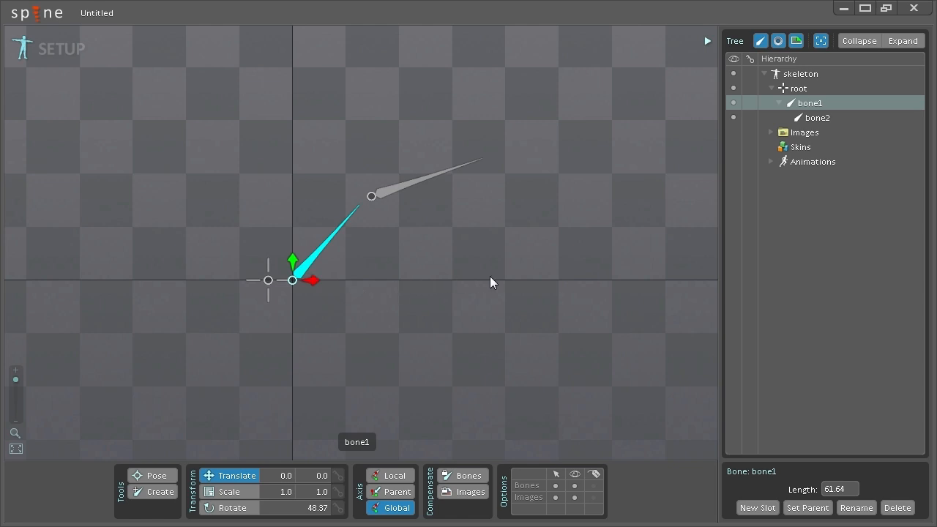
mouse_move(409, 319)
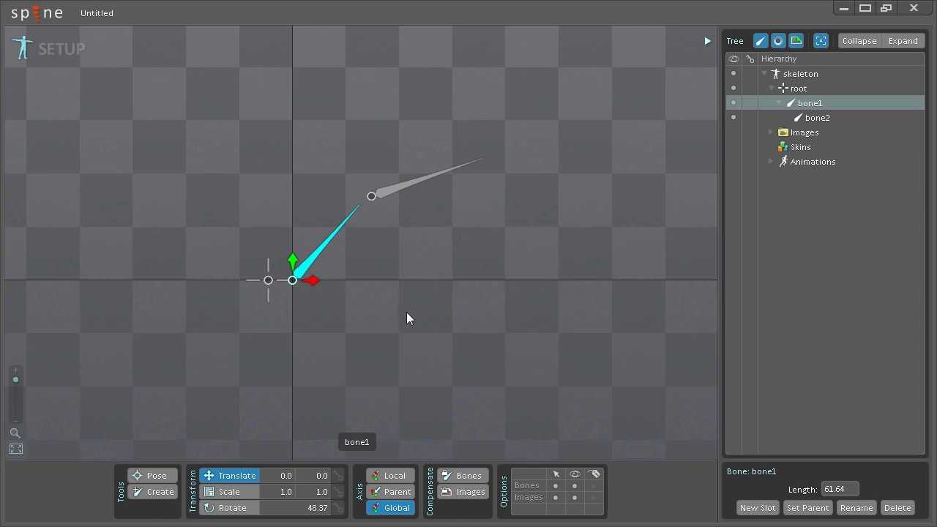
- Switch the Axis to Local so bone1's translation reads 9.6, -10.9
click(394, 474)
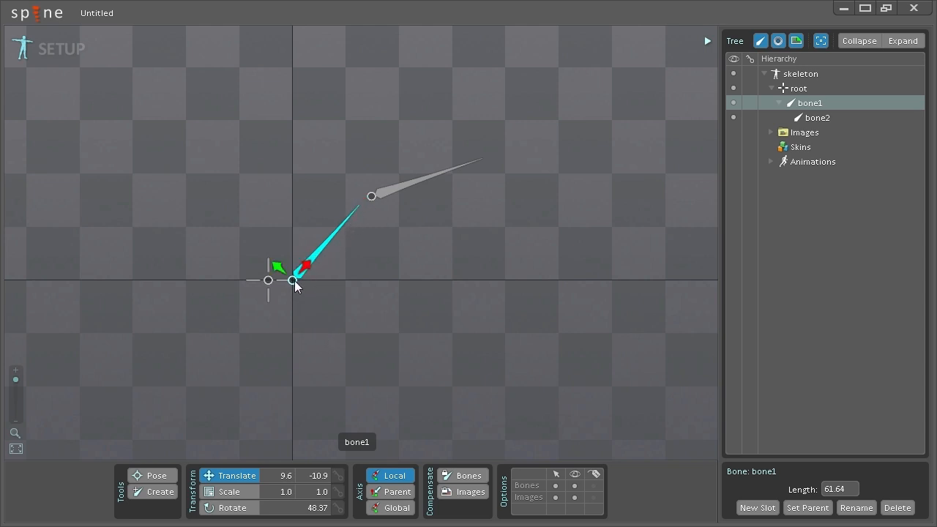
mouse_move(235, 217)
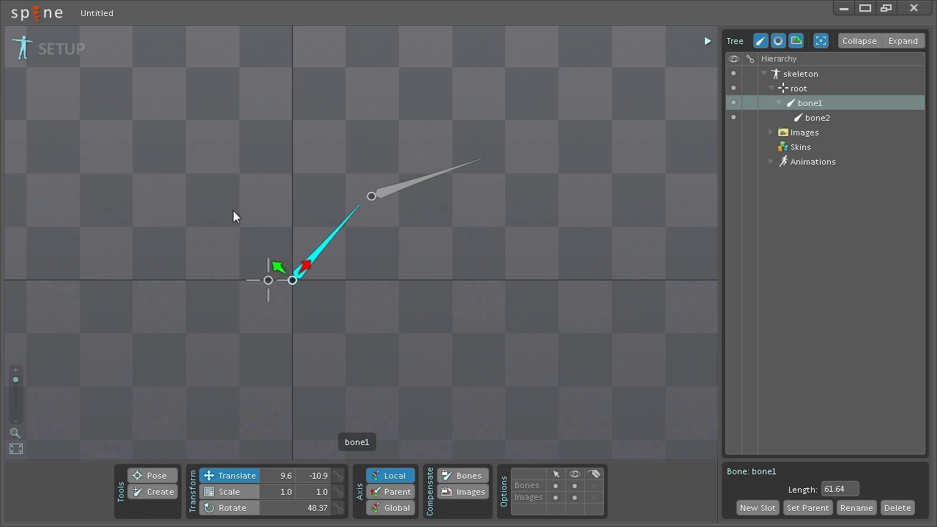
mouse_move(307, 296)
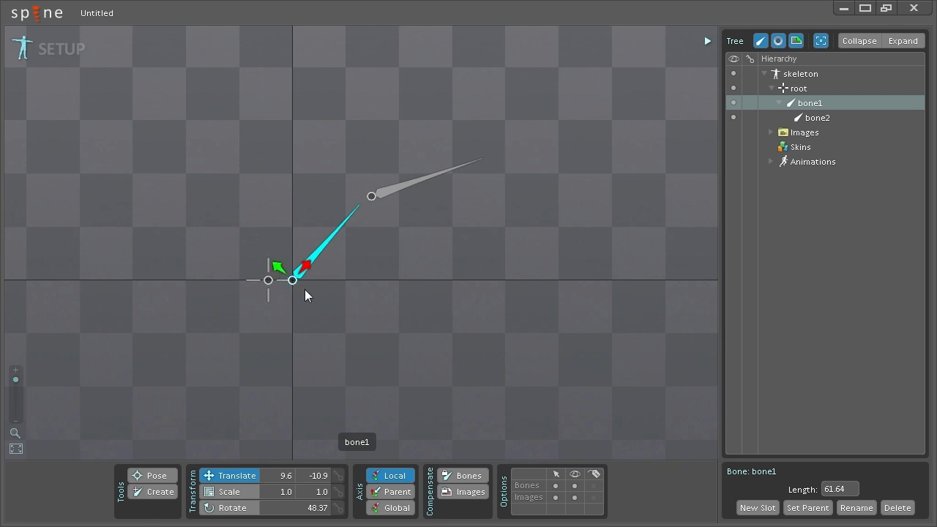
- Switch the Axis to Parent so bone1's translation reads 14.5, 0.0
click(398, 492)
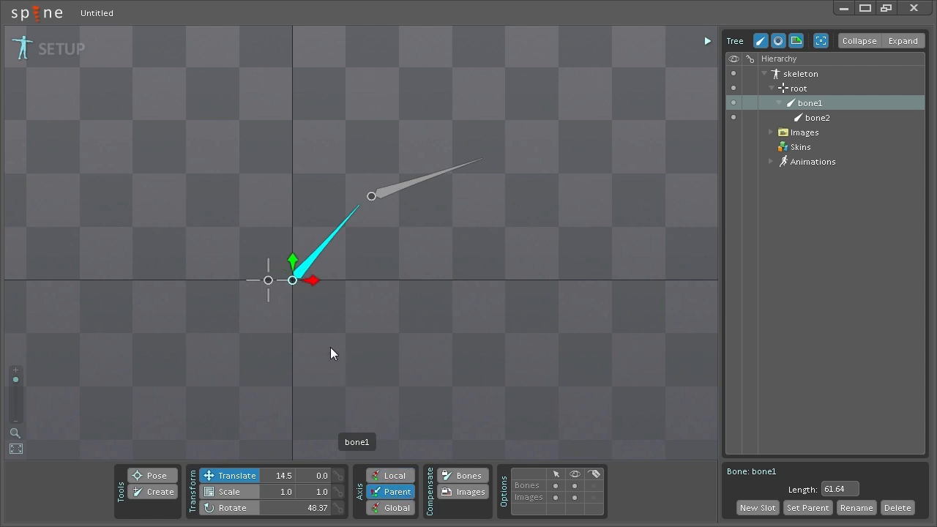
mouse_move(375, 408)
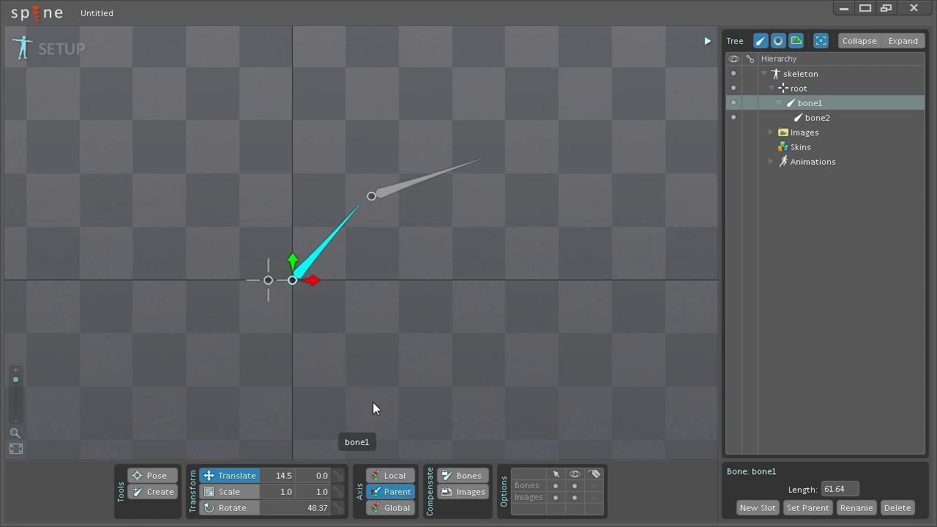
mouse_move(352, 369)
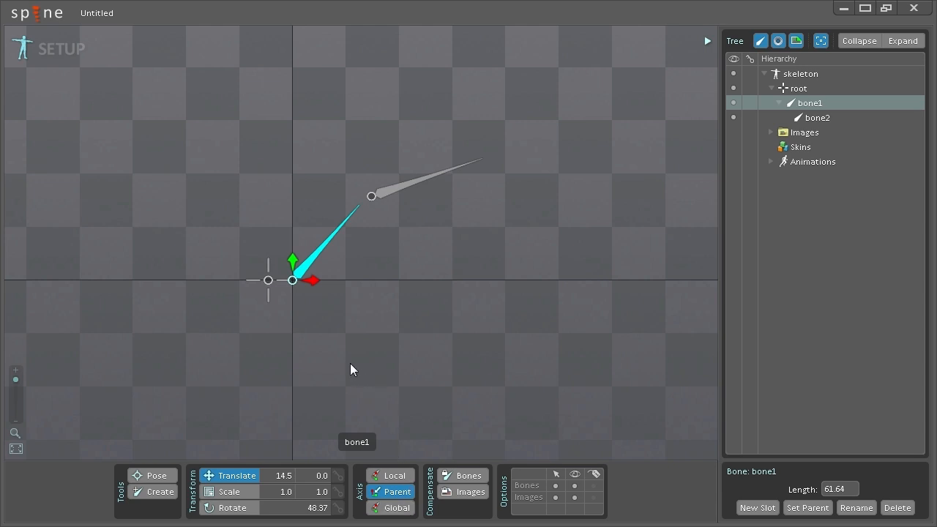
mouse_move(280, 310)
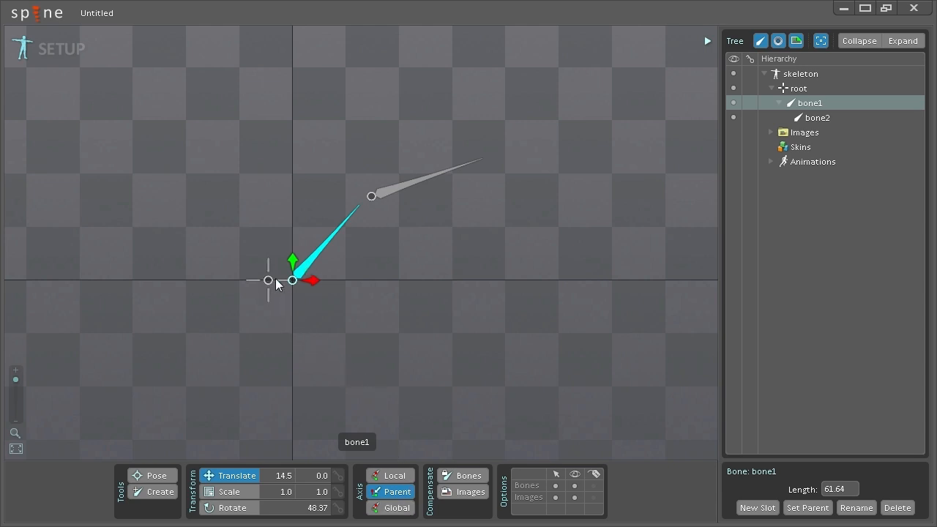
mouse_move(279, 302)
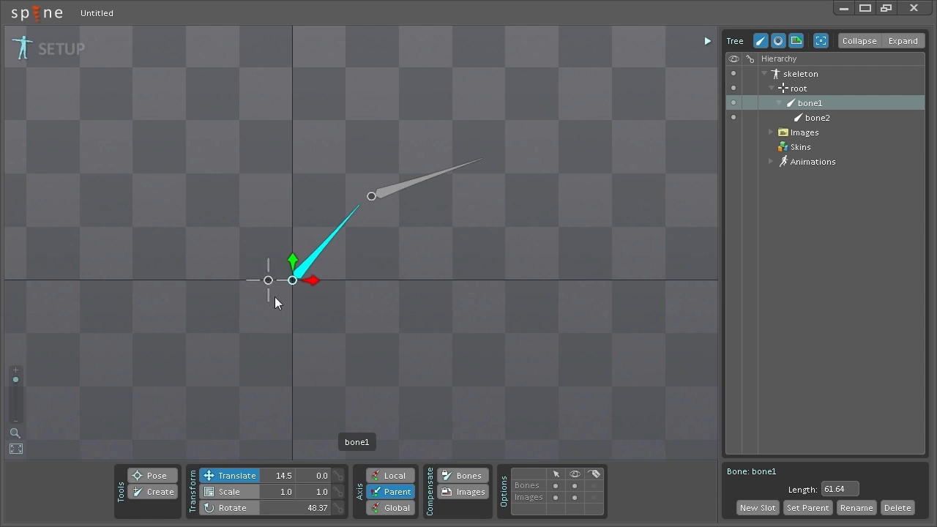
mouse_move(389, 240)
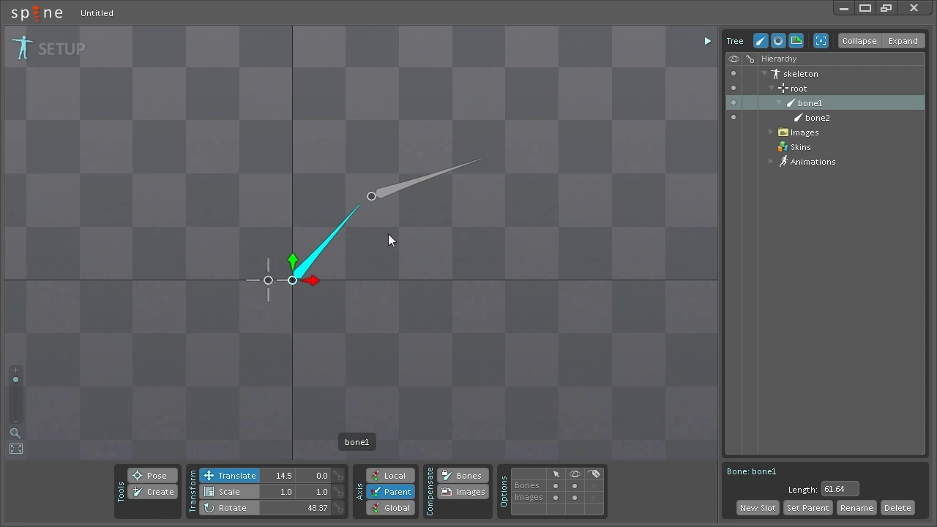
- Select bone2 and drag it outward along bone1 to translation 70.9, -2.0
click(817, 117)
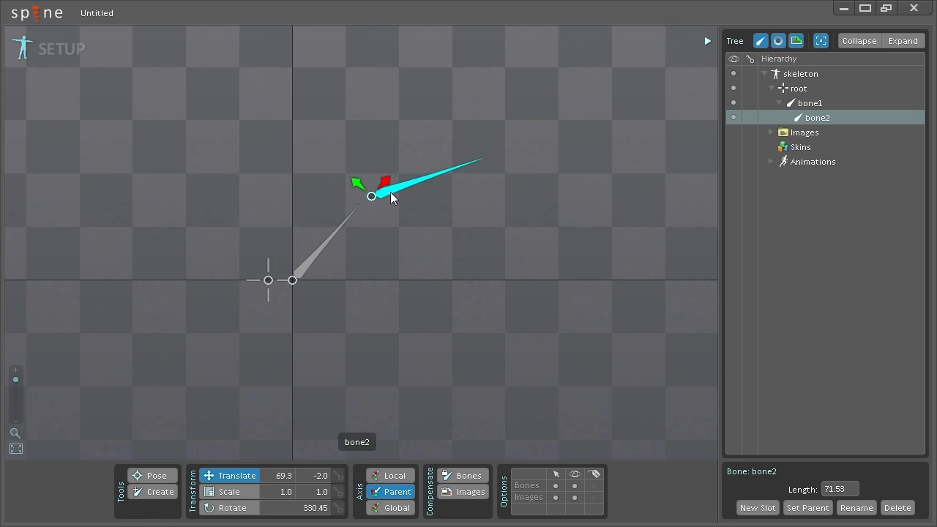
mouse_move(372, 227)
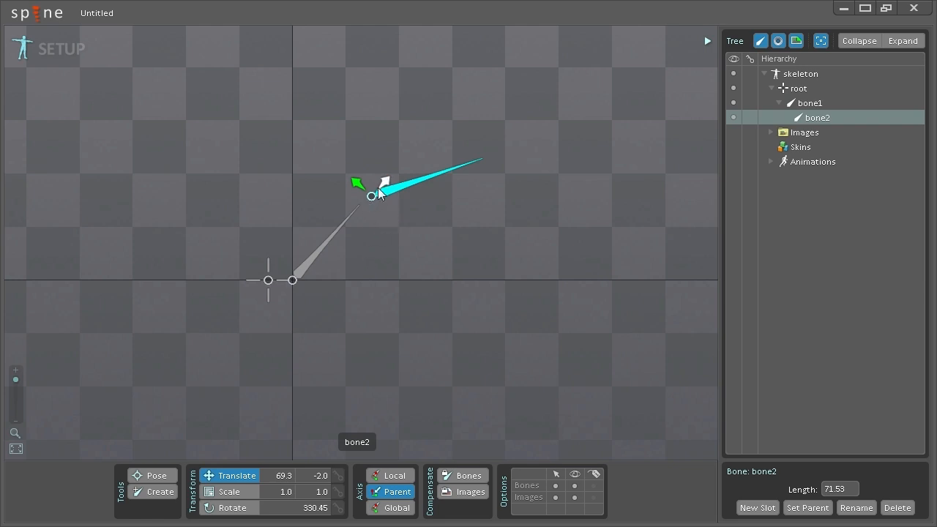
drag(375, 193, 358, 212)
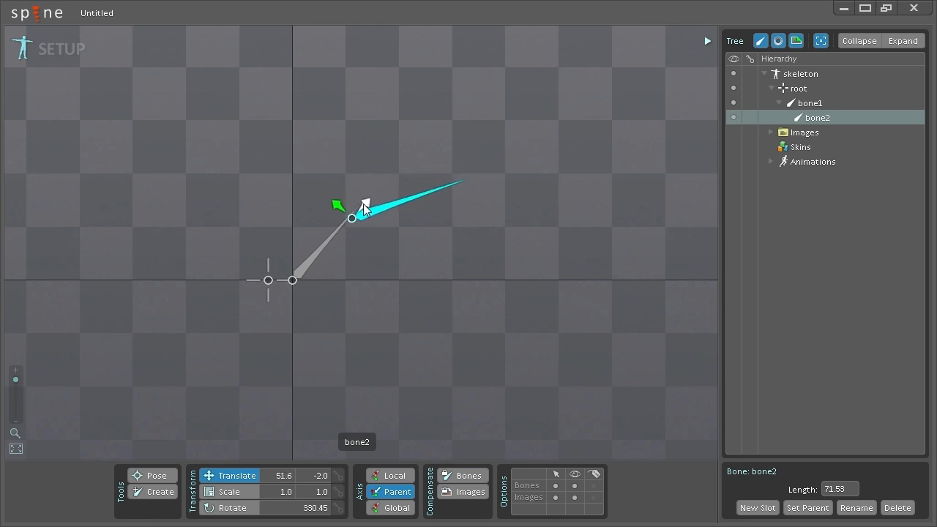
drag(366, 205, 388, 187)
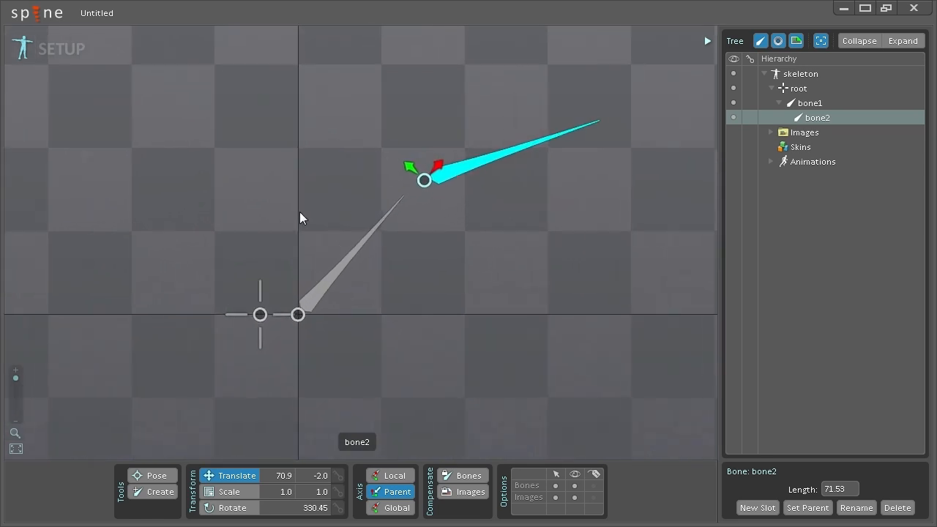
mouse_move(348, 247)
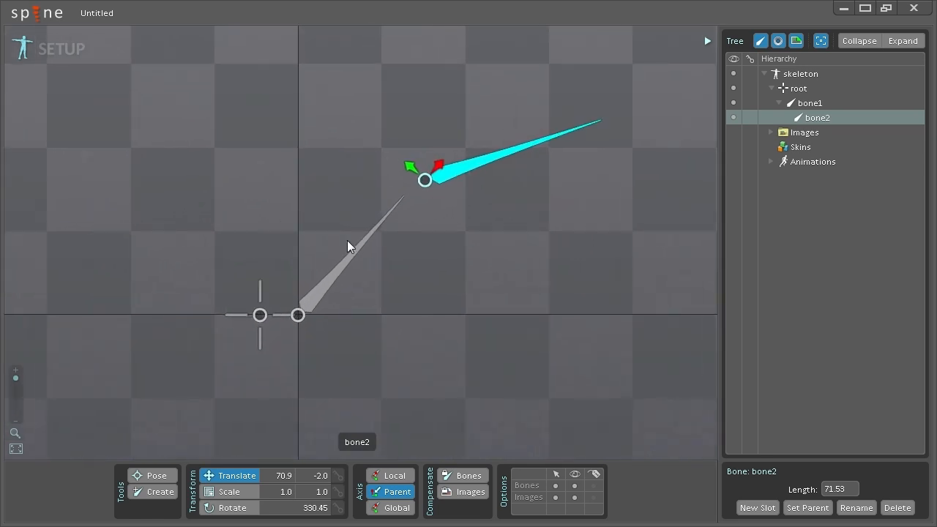
mouse_move(466, 295)
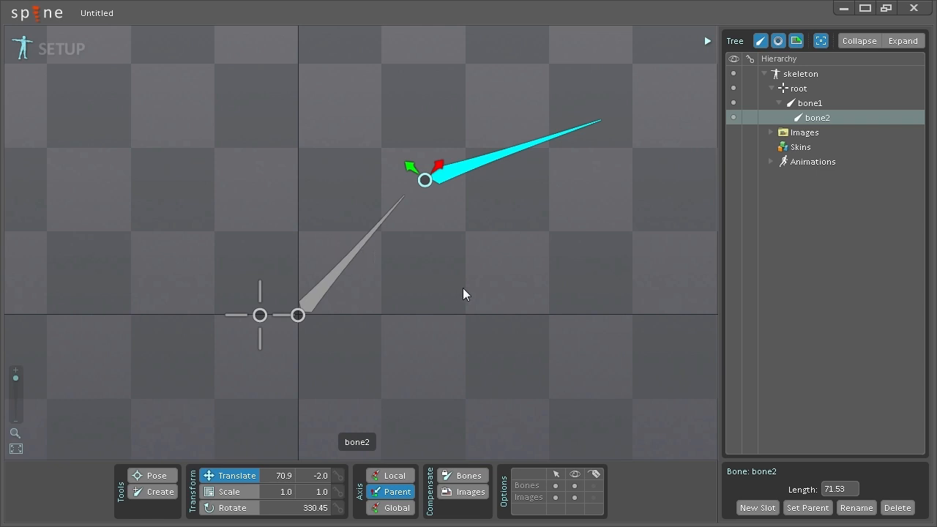
mouse_move(465, 278)
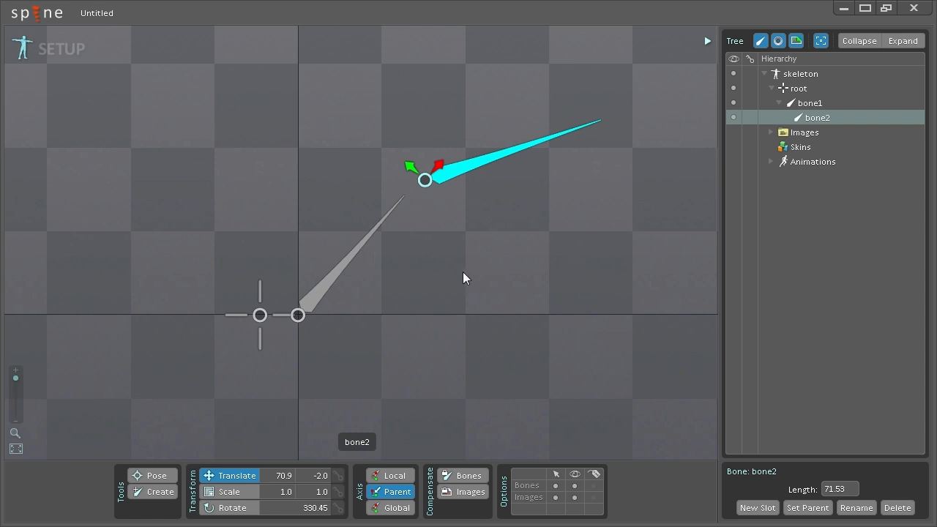
mouse_move(404, 219)
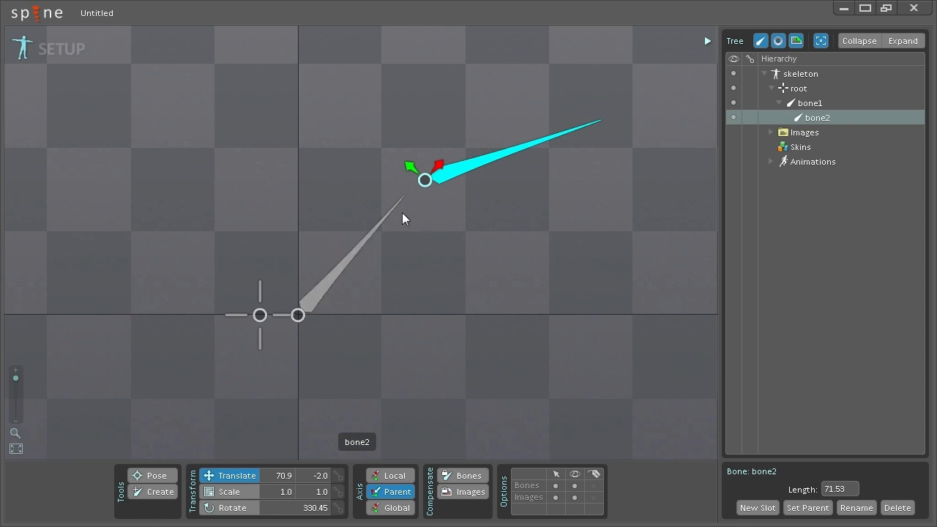
mouse_move(432, 258)
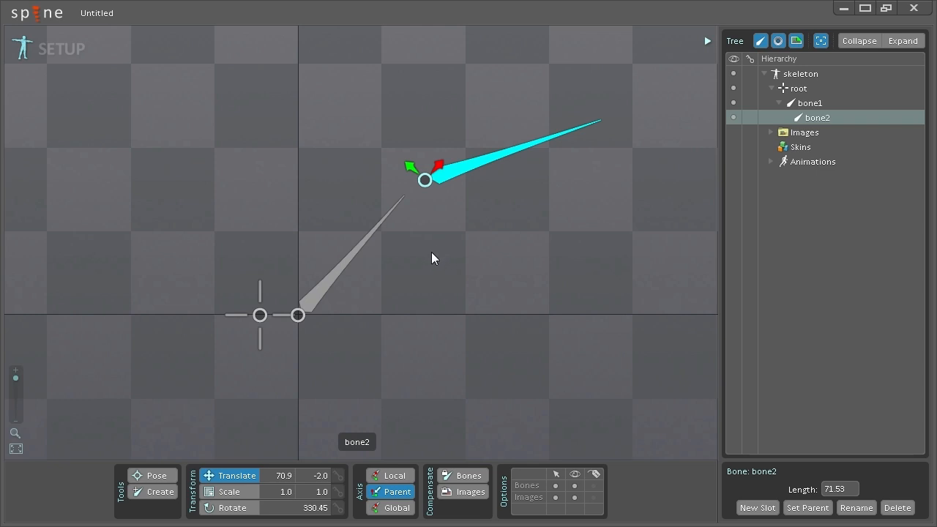
mouse_move(448, 296)
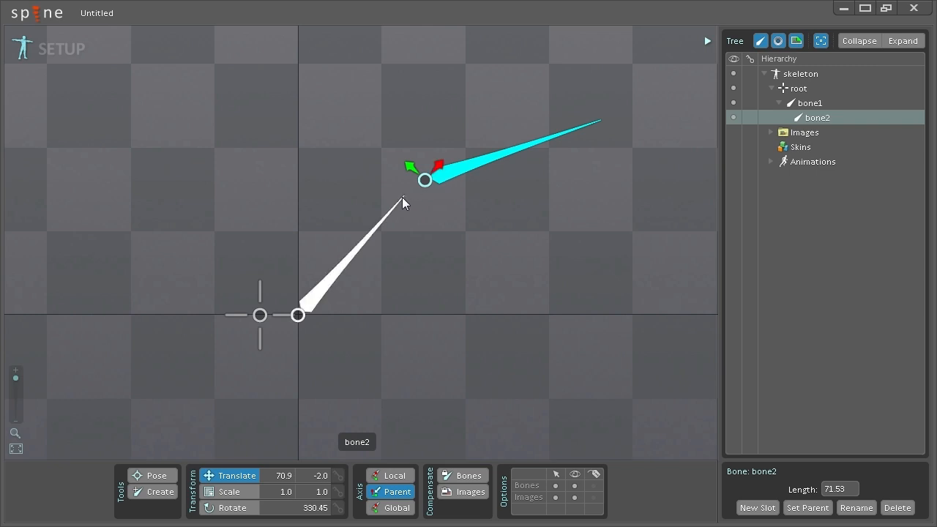
- Check bone1's length 61.64, then drag bone2 back to its tip at 61.6, 0.0
click(811, 103)
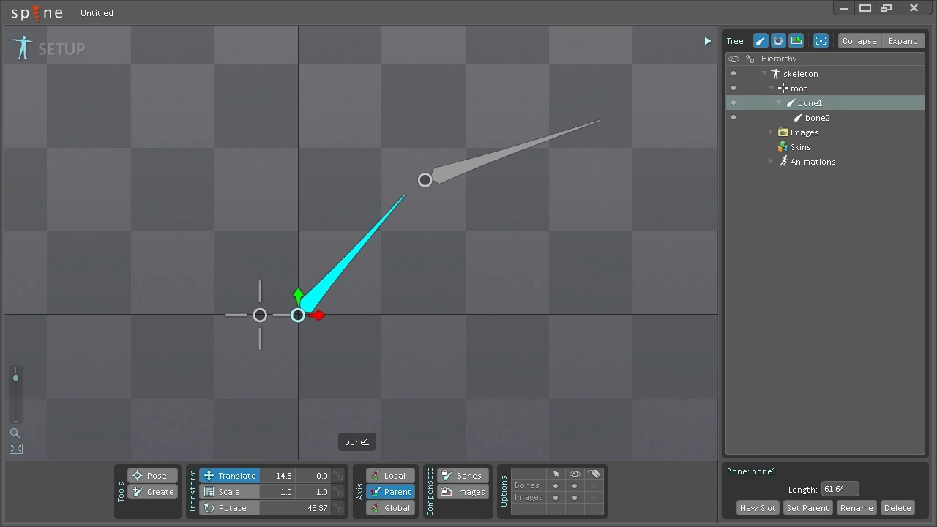
click(841, 489)
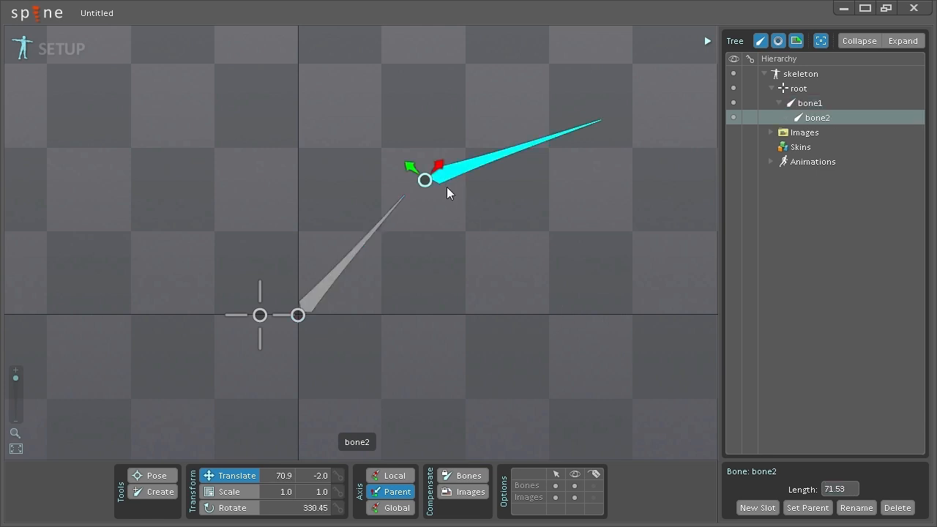
mouse_move(448, 194)
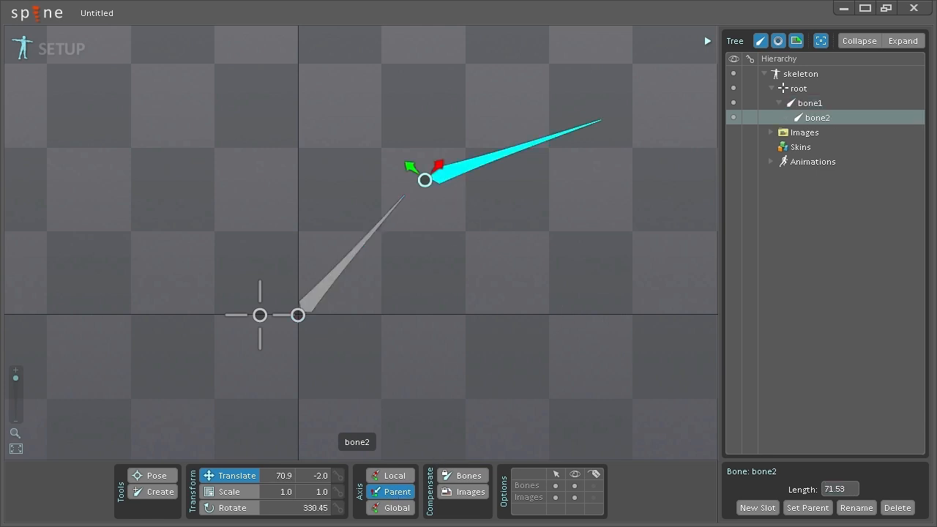
drag(425, 182, 408, 198)
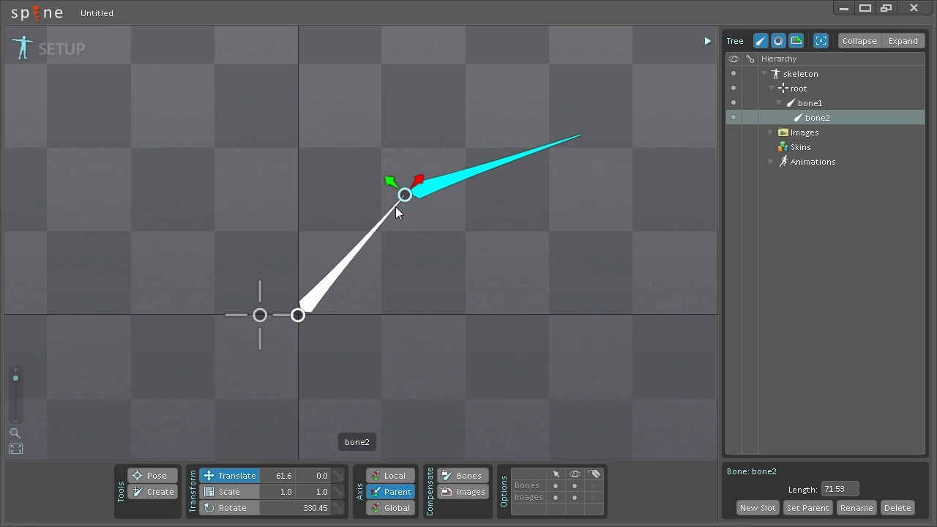
mouse_move(405, 199)
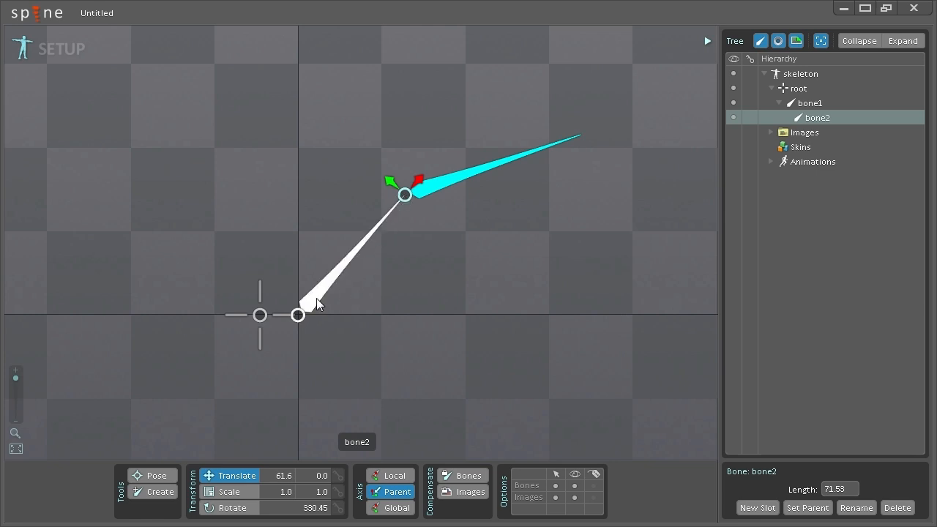
- Select bone1 in the tree to reposition it onto the root origin
click(811, 102)
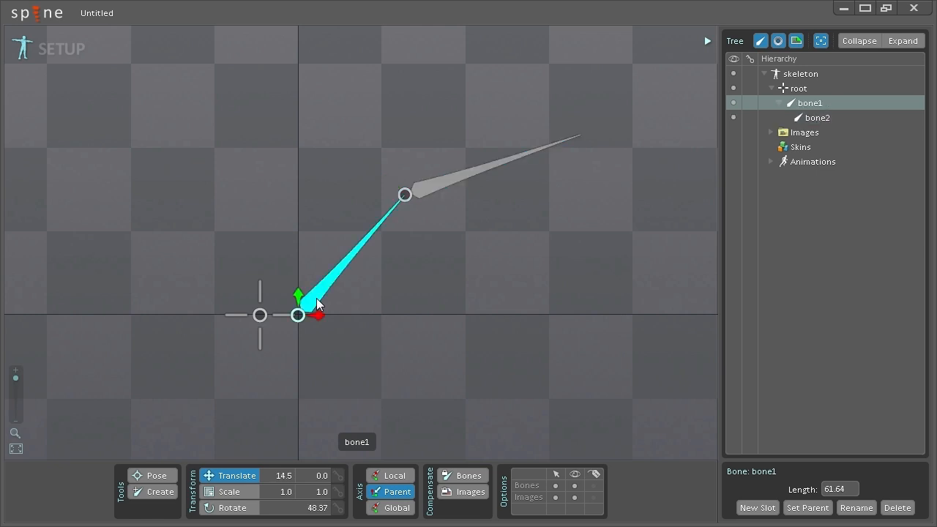
mouse_move(305, 329)
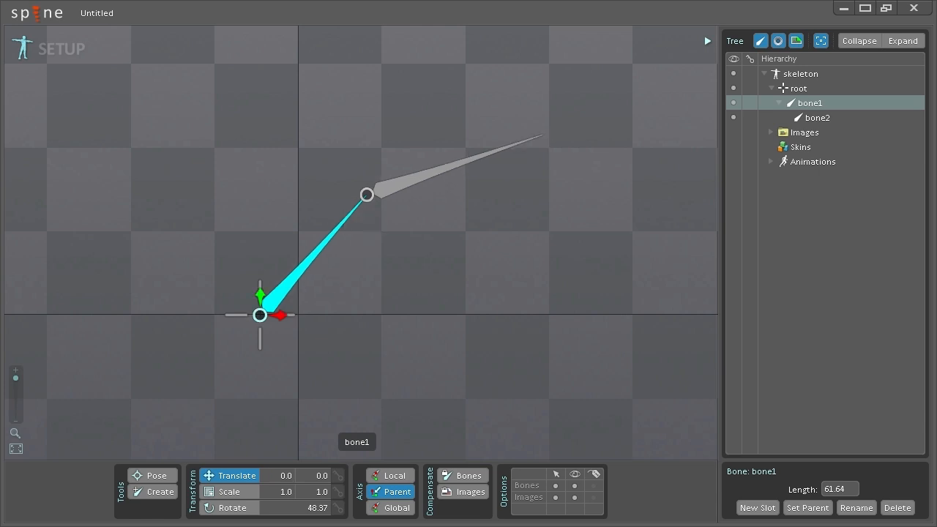
mouse_move(233, 327)
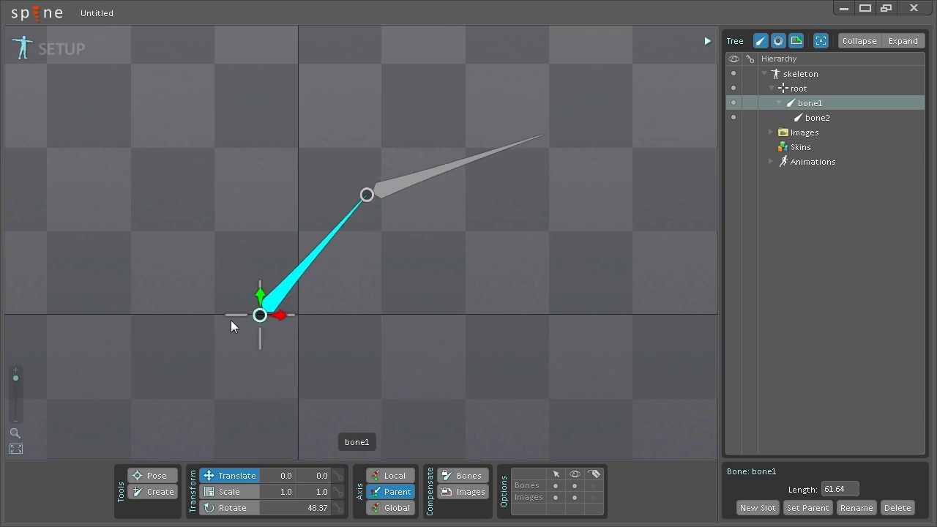
mouse_move(375, 258)
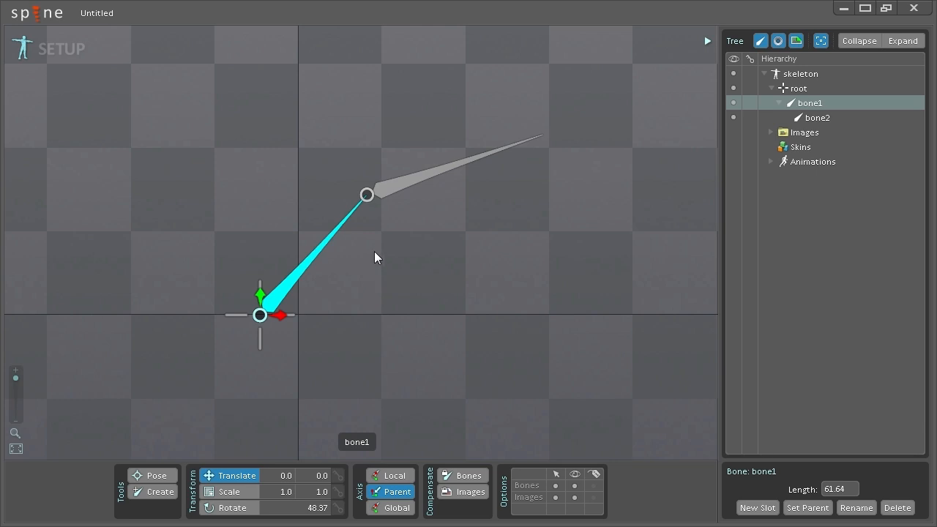
mouse_move(372, 255)
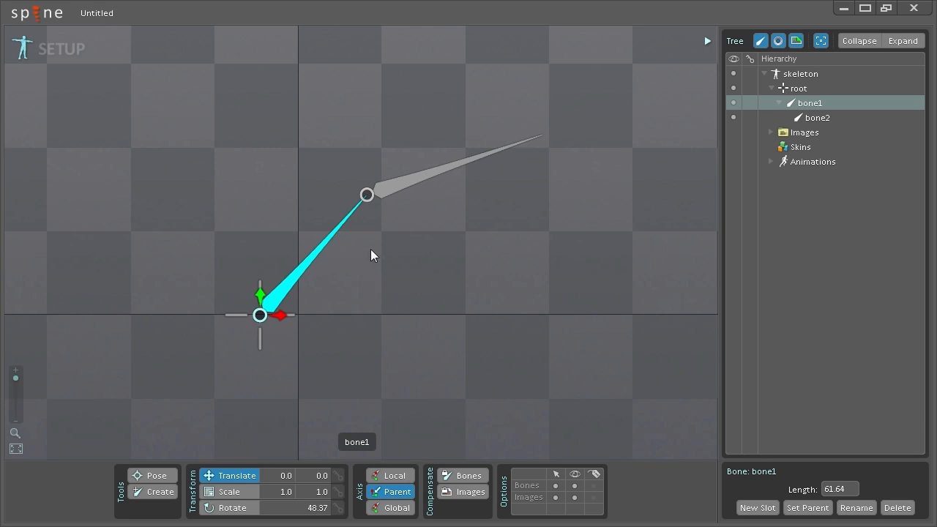
mouse_move(374, 258)
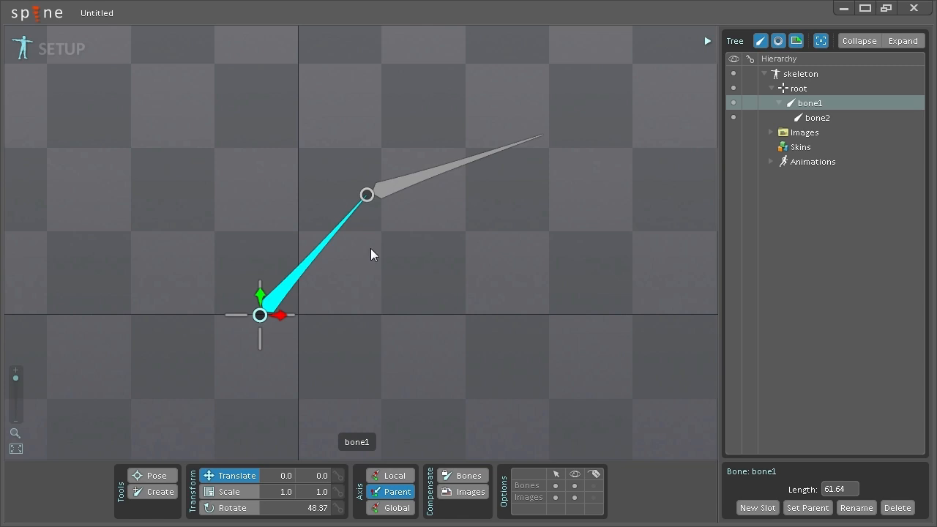
mouse_move(410, 266)
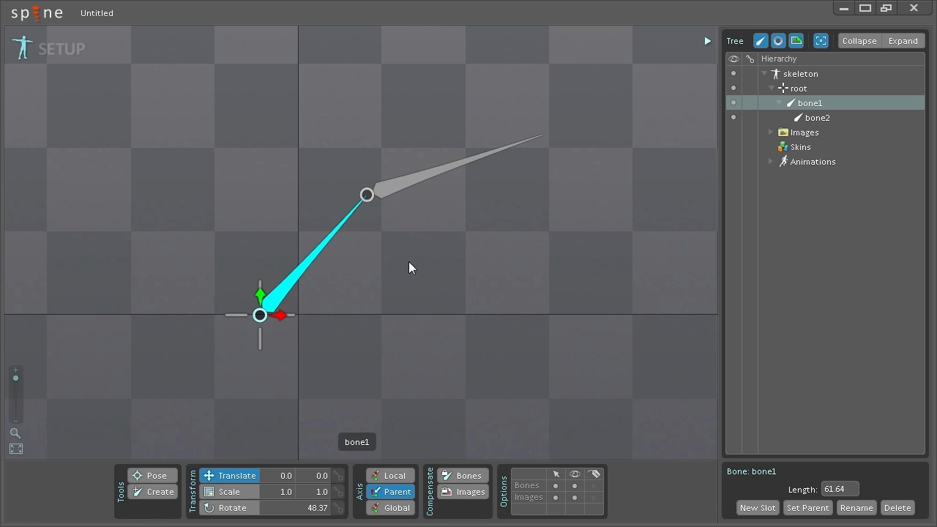
mouse_move(454, 281)
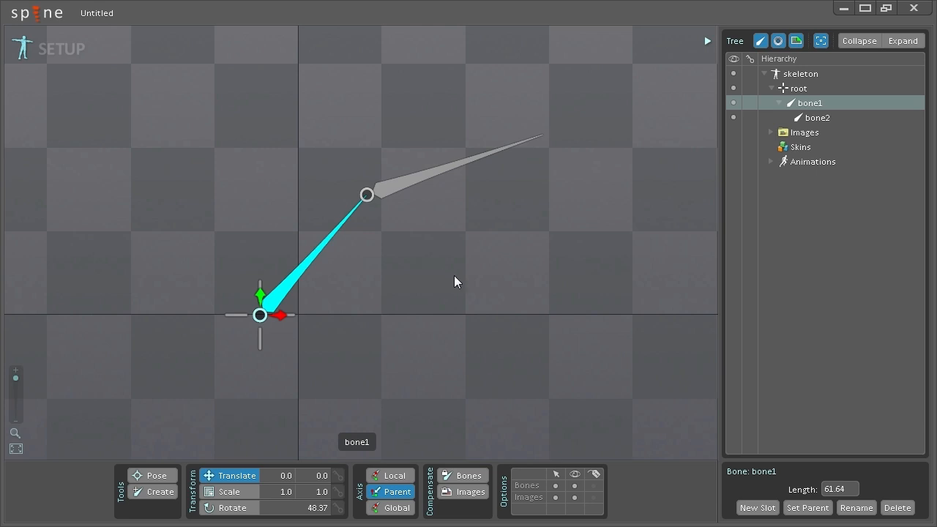